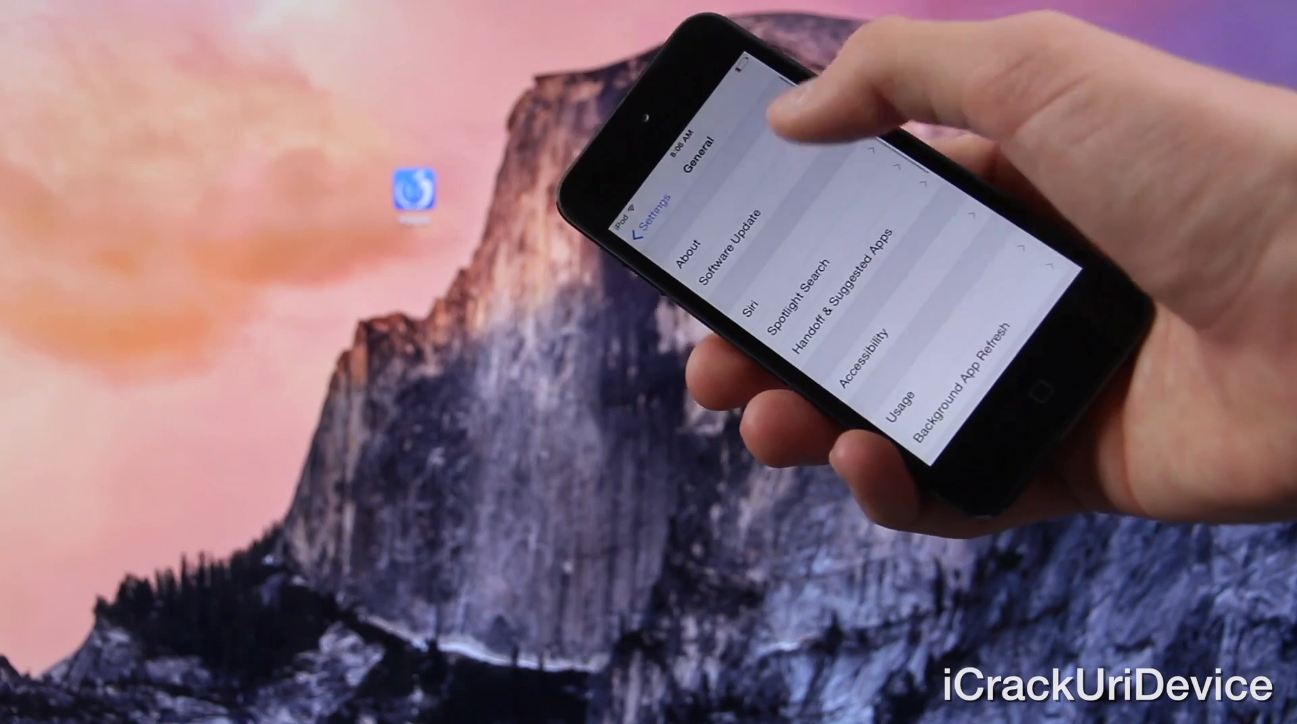
Step: Open the iPod's General settings page to review device information
click(737, 240)
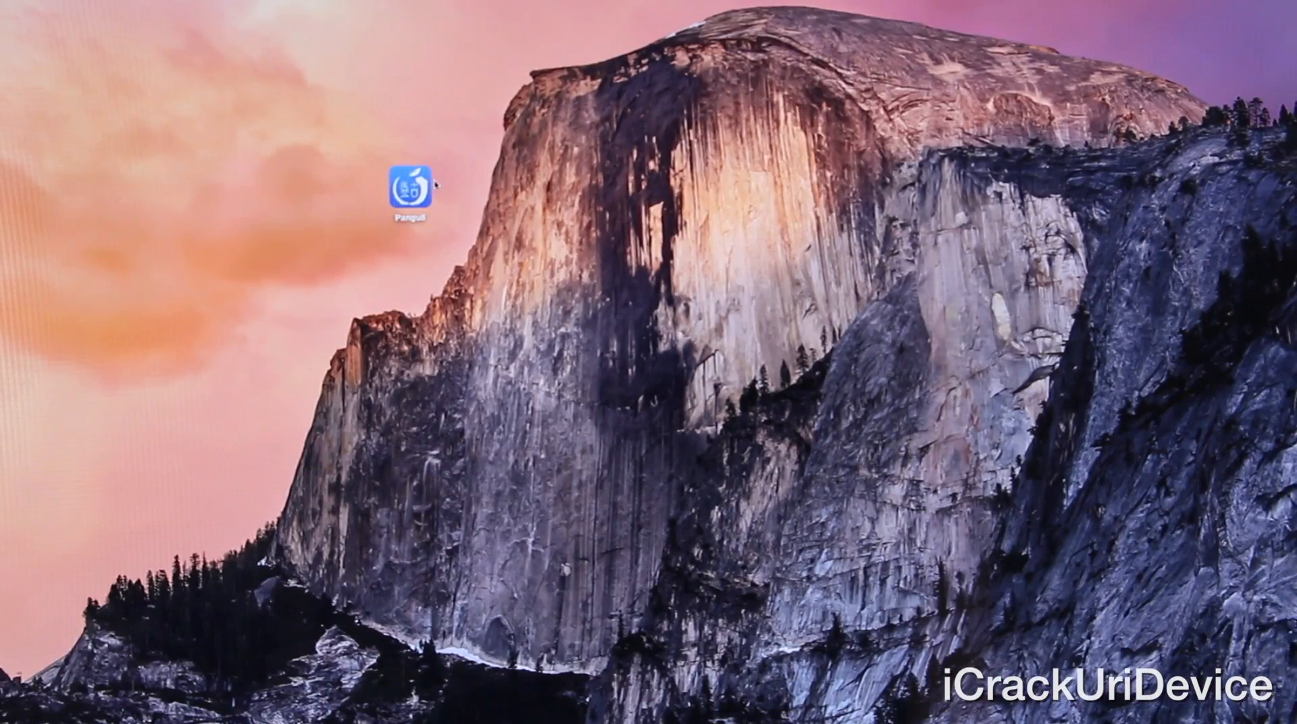
Step: Launch the Pangu jailbreak tool from its desktop icon
double_click(409, 183)
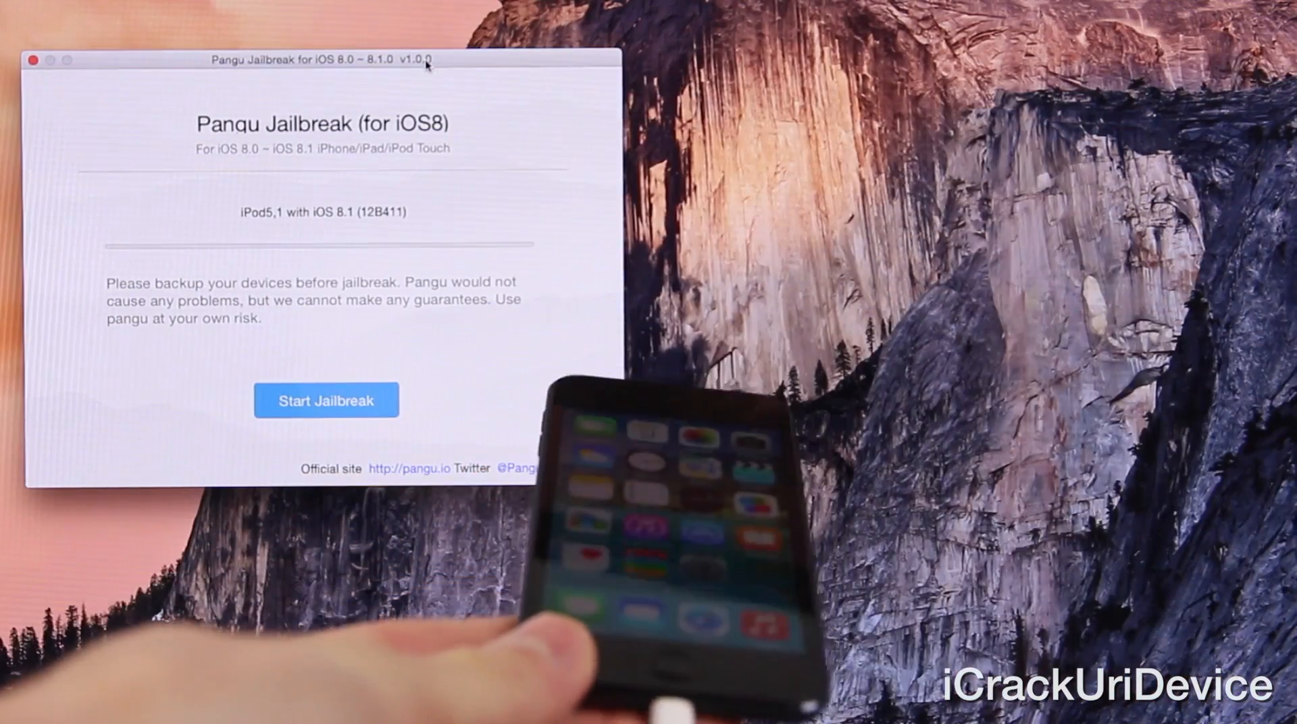
Step: Start the Pangu jailbreak on the connected iPod5,1 running iOS 8.1
click(325, 400)
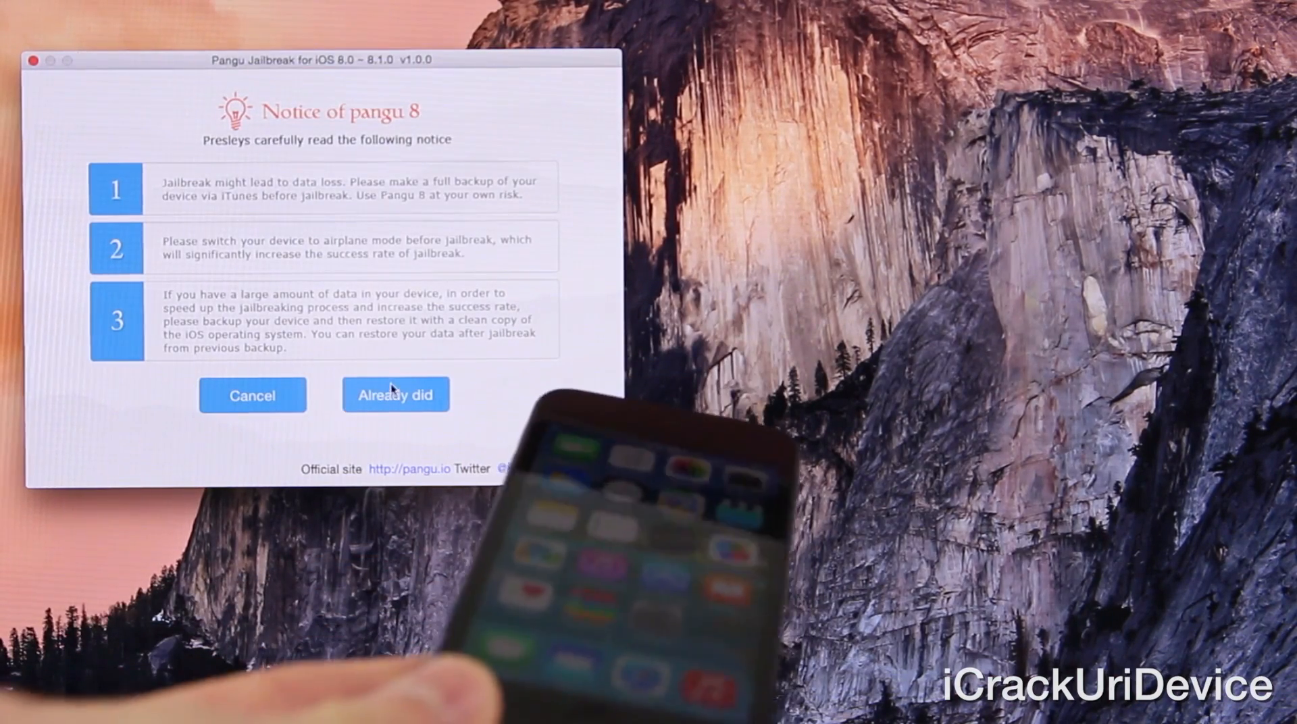
click(395, 394)
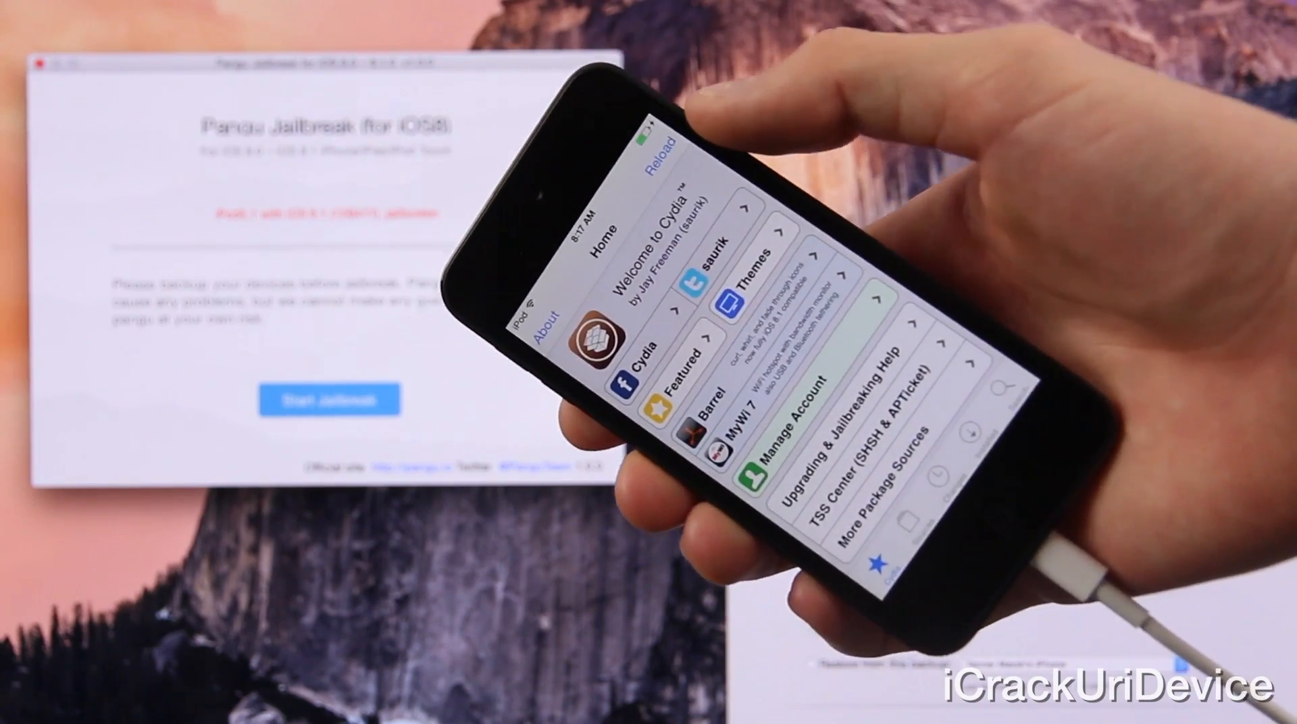
Step: Open the Activator package details from Cydia's recent changes list
scroll(down, 3)
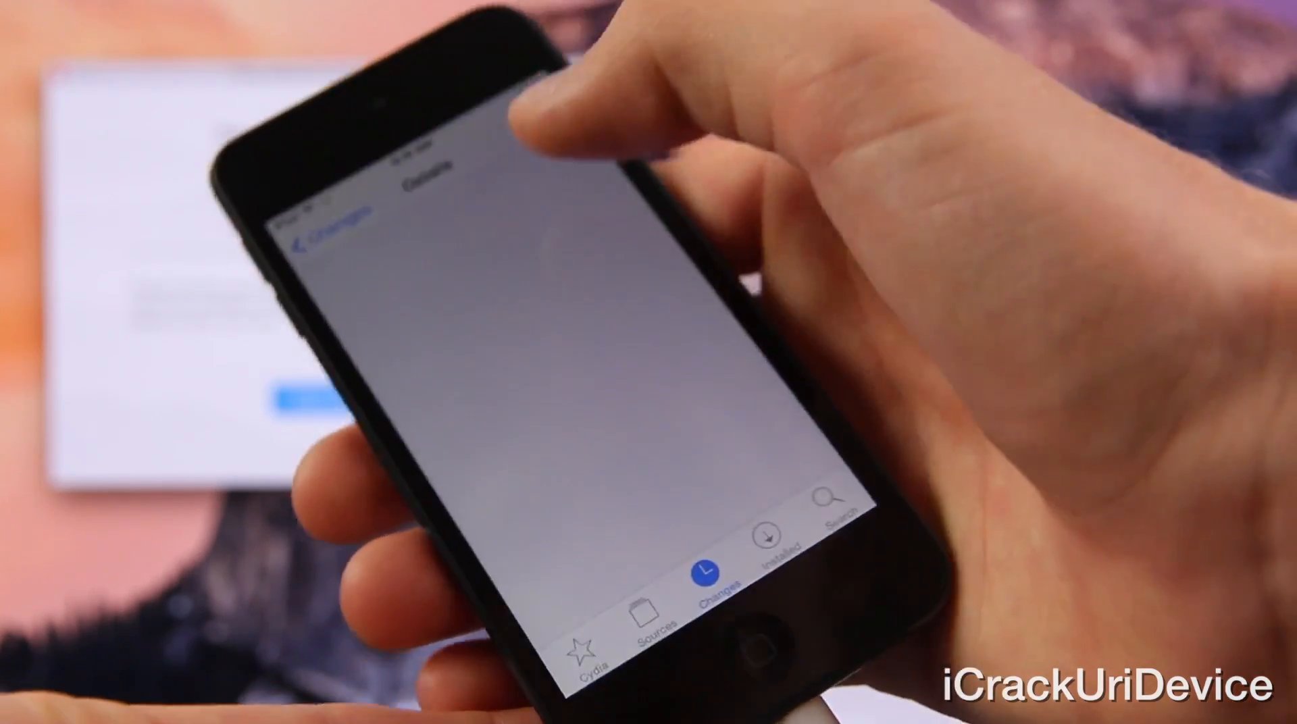
click(707, 567)
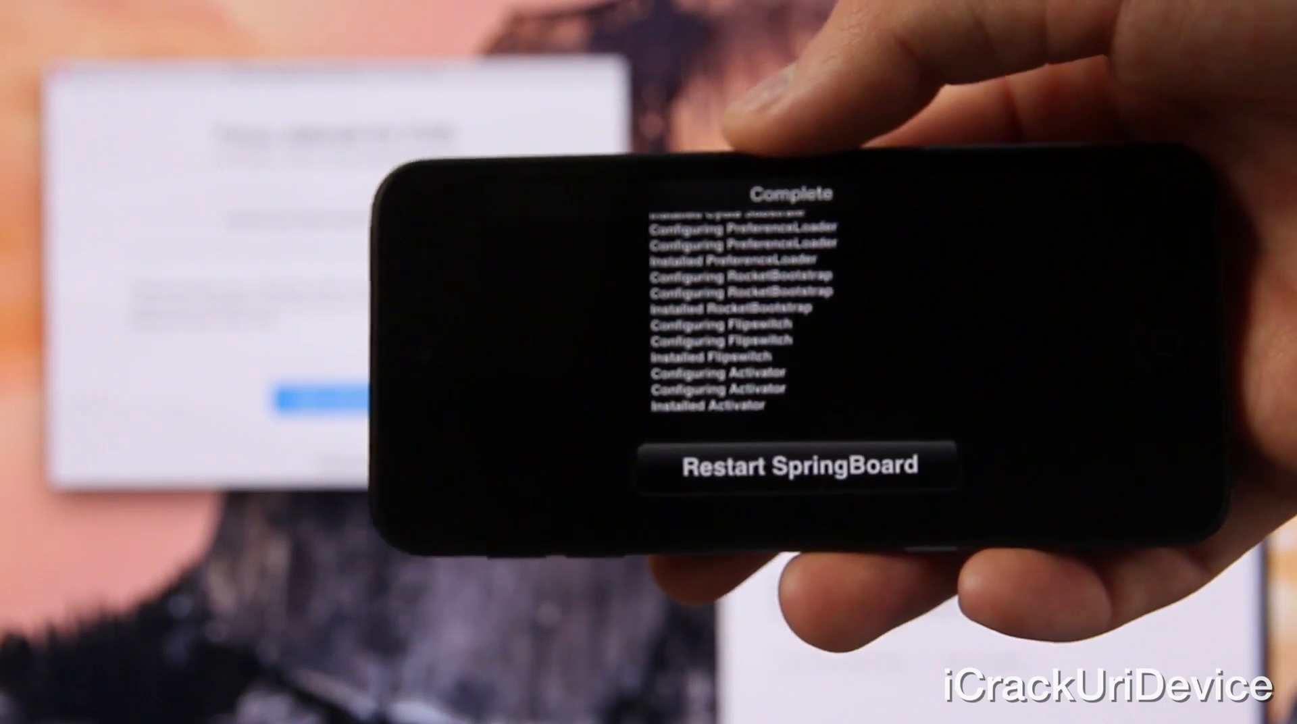
Step: Restart the home screen after Activator, Flipswitch, RocketBootstrap and PreferenceLoader install
click(795, 465)
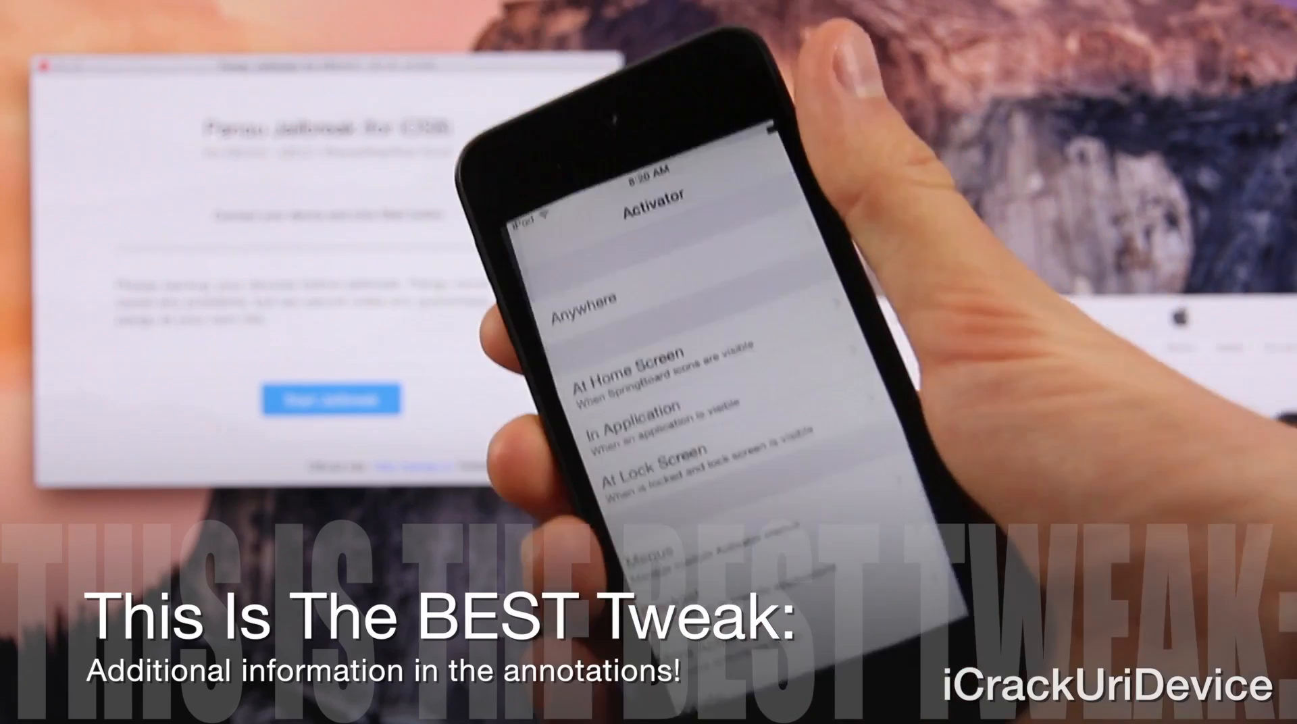
Step: Request Activator's Reset Settings and answer the Reset Activator Settings alert
scroll(down, 3)
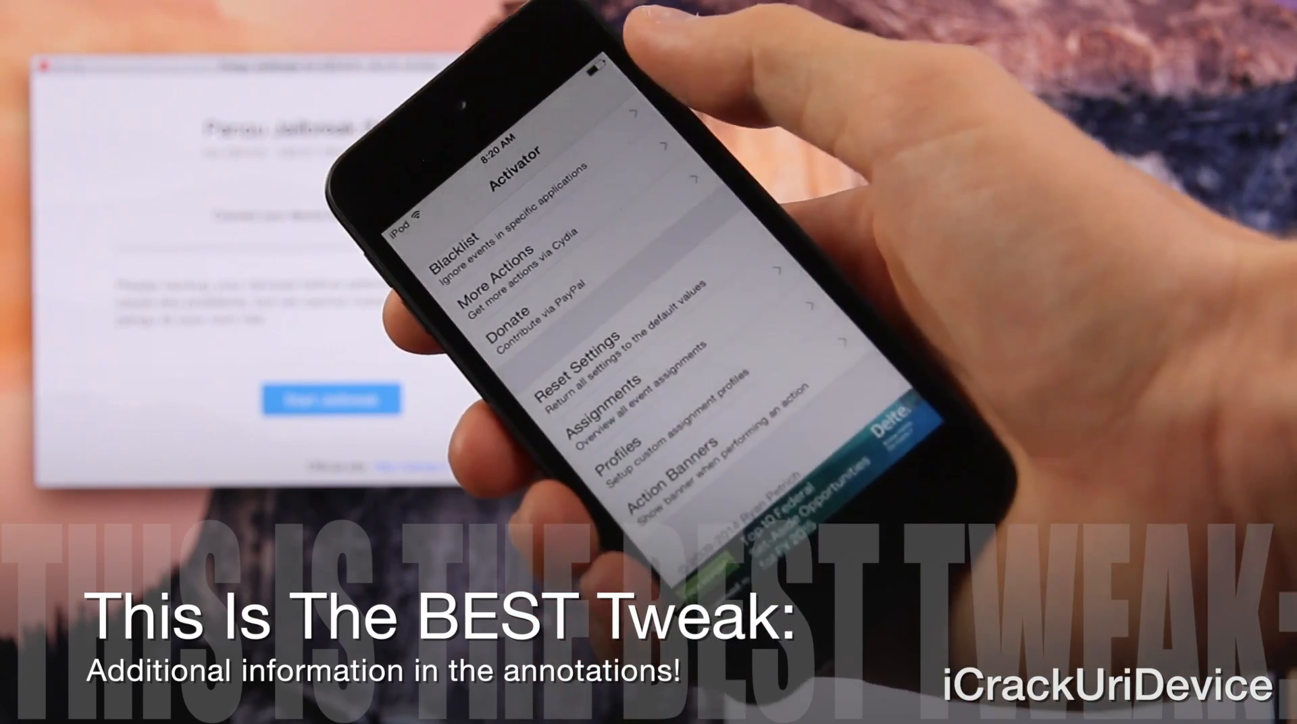
click(579, 339)
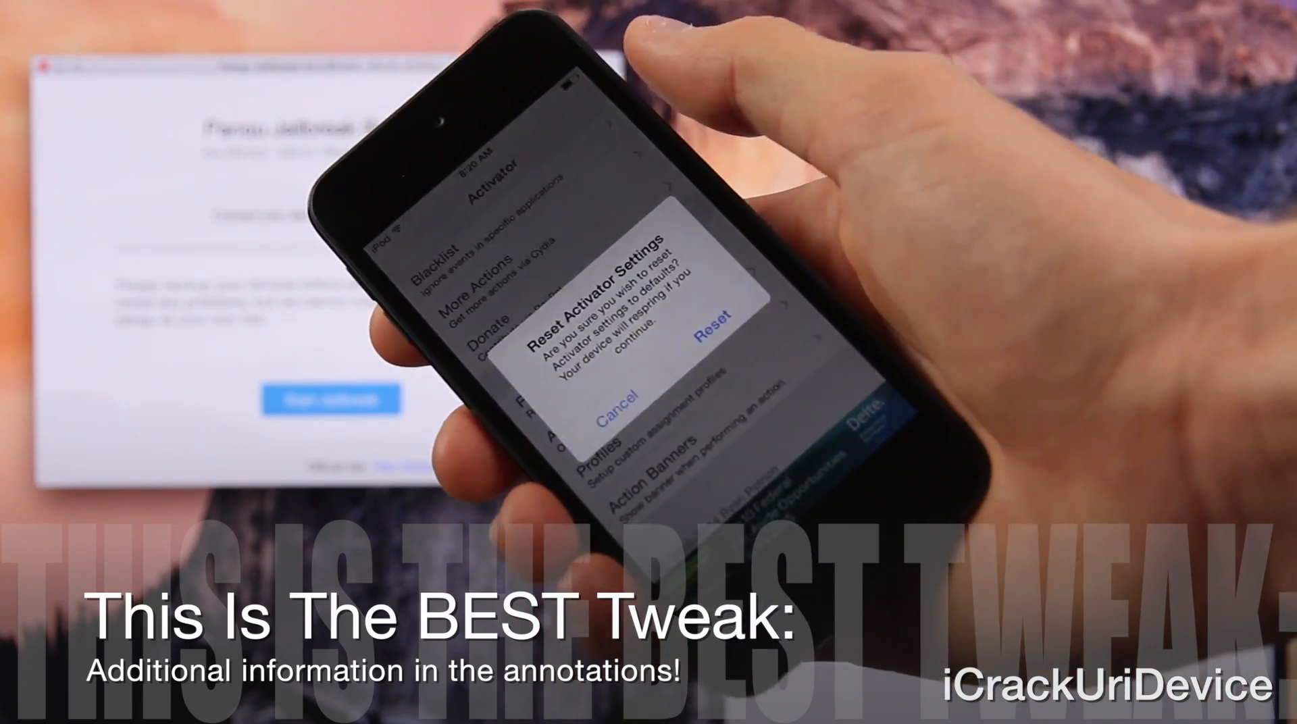
click(621, 416)
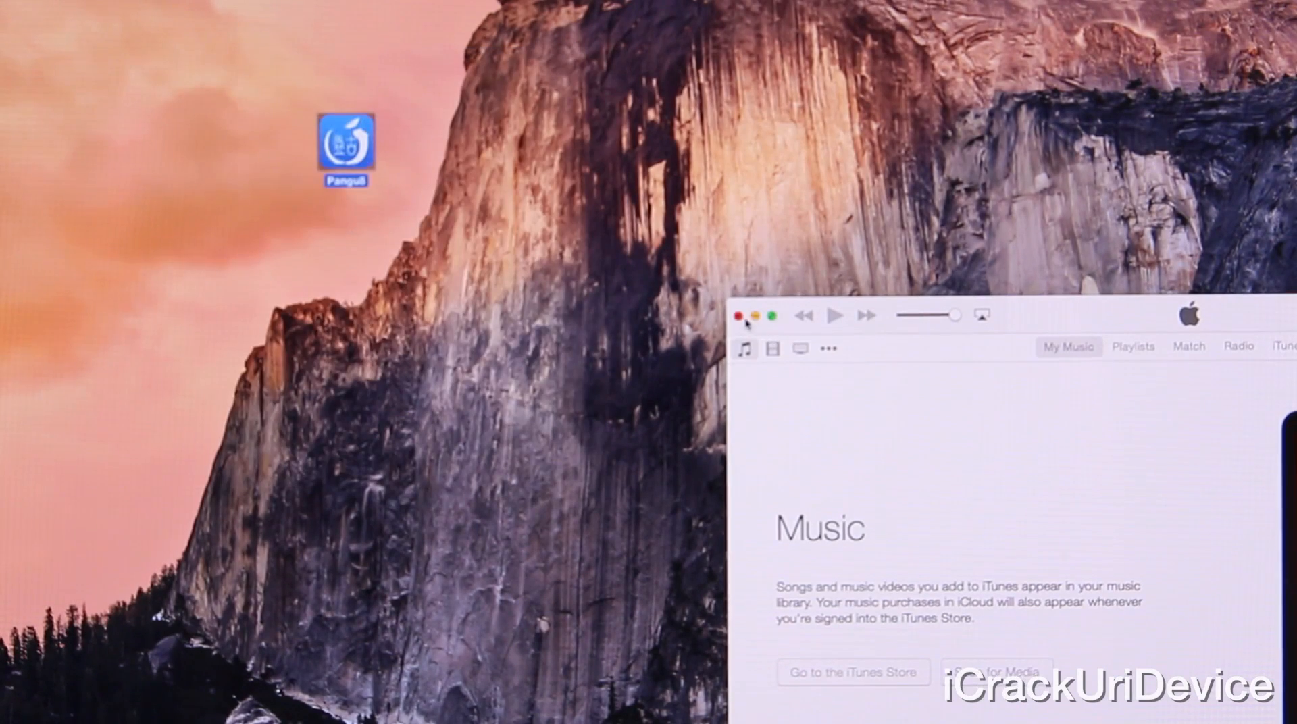
Step: Close the iTunes music library window on the Mac
click(741, 316)
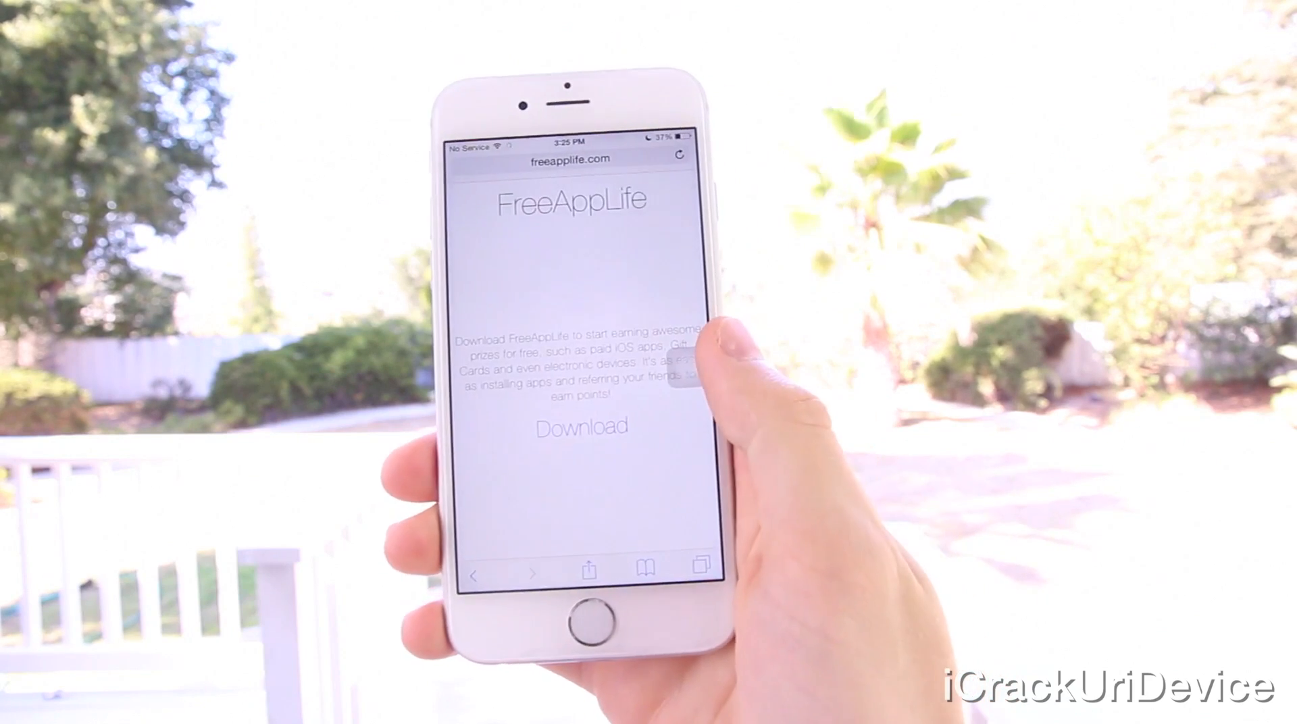
Step: Download FreeAppLife from freeapplife.com, trust the developer, and install its profile
click(580, 427)
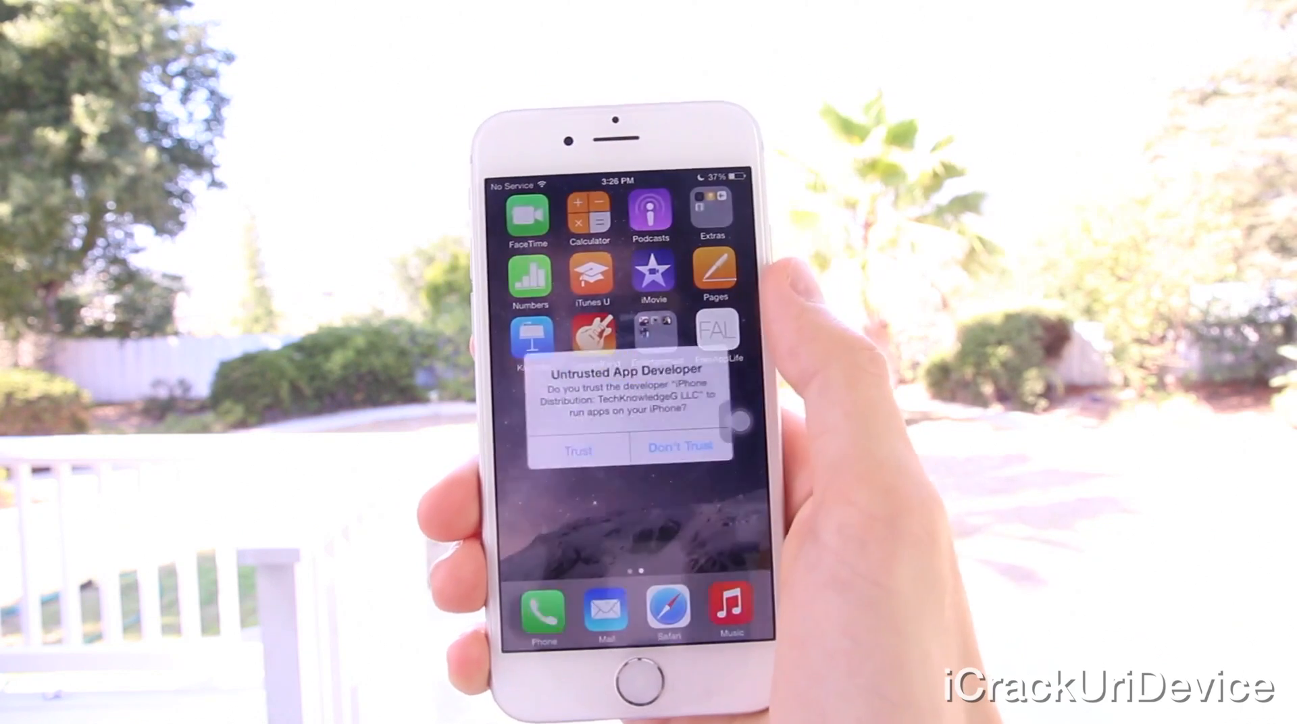
click(580, 447)
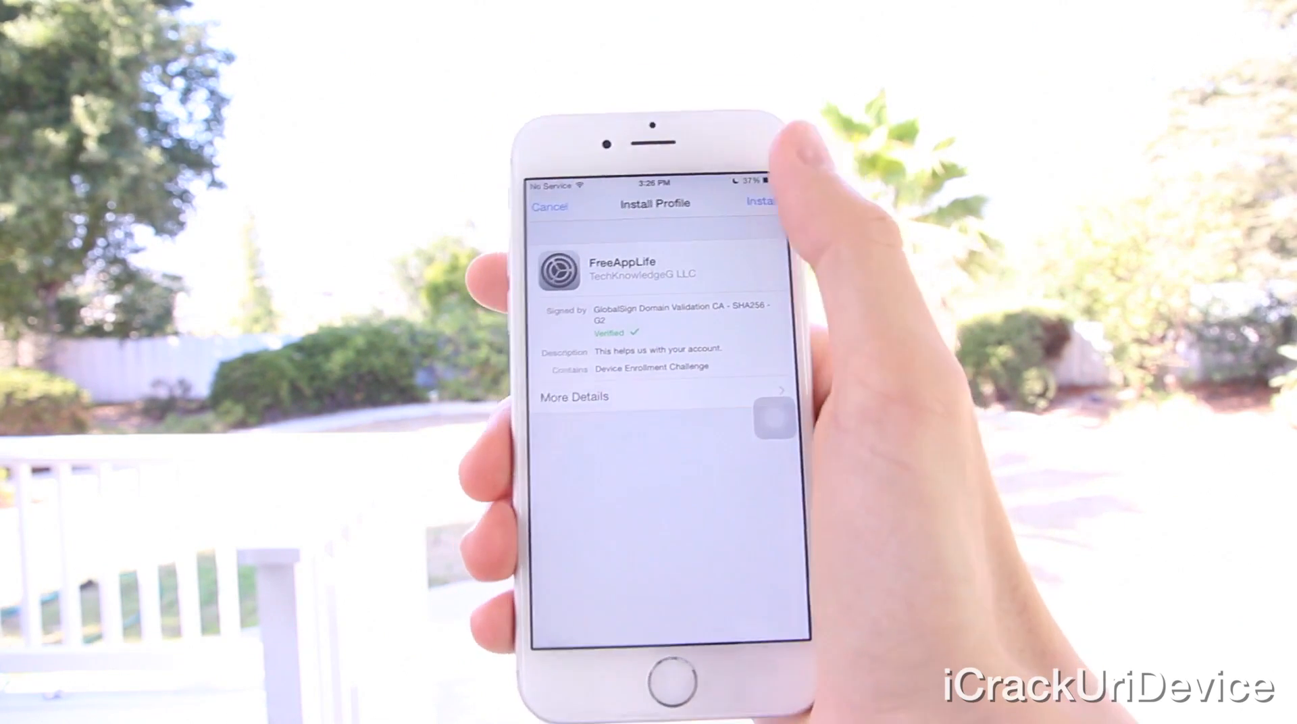
click(758, 205)
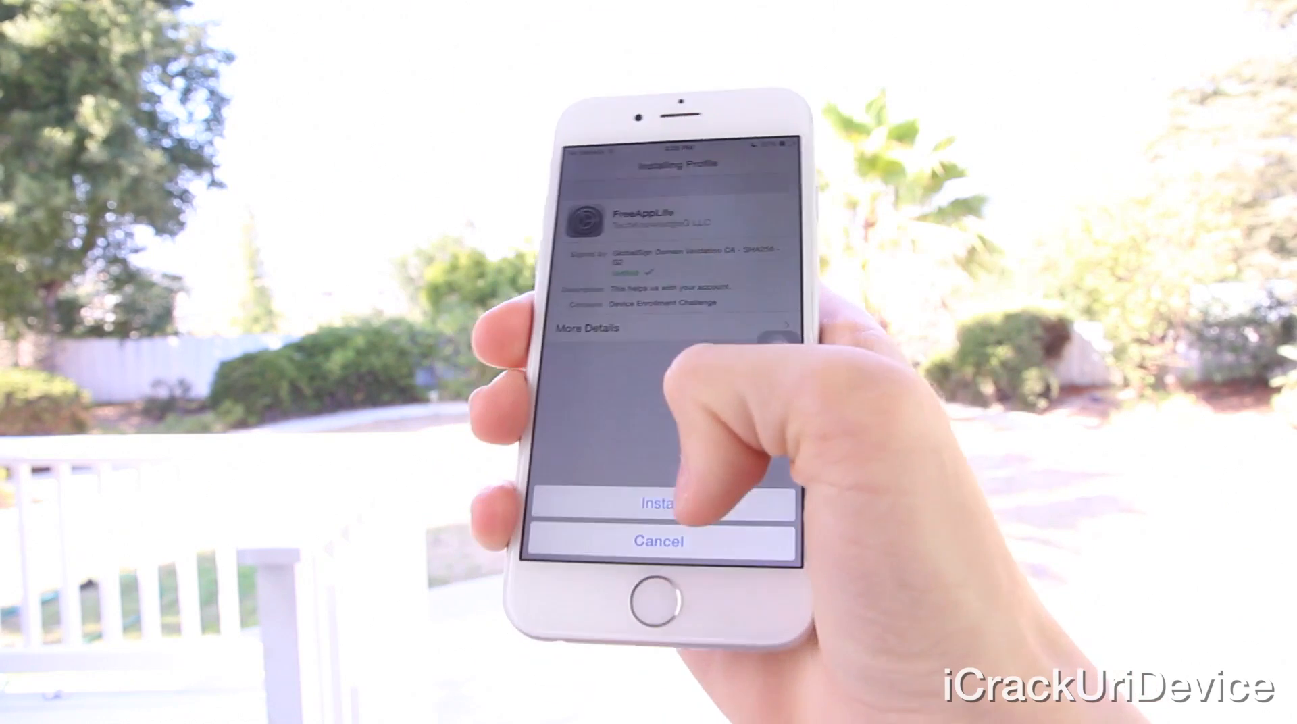
click(670, 502)
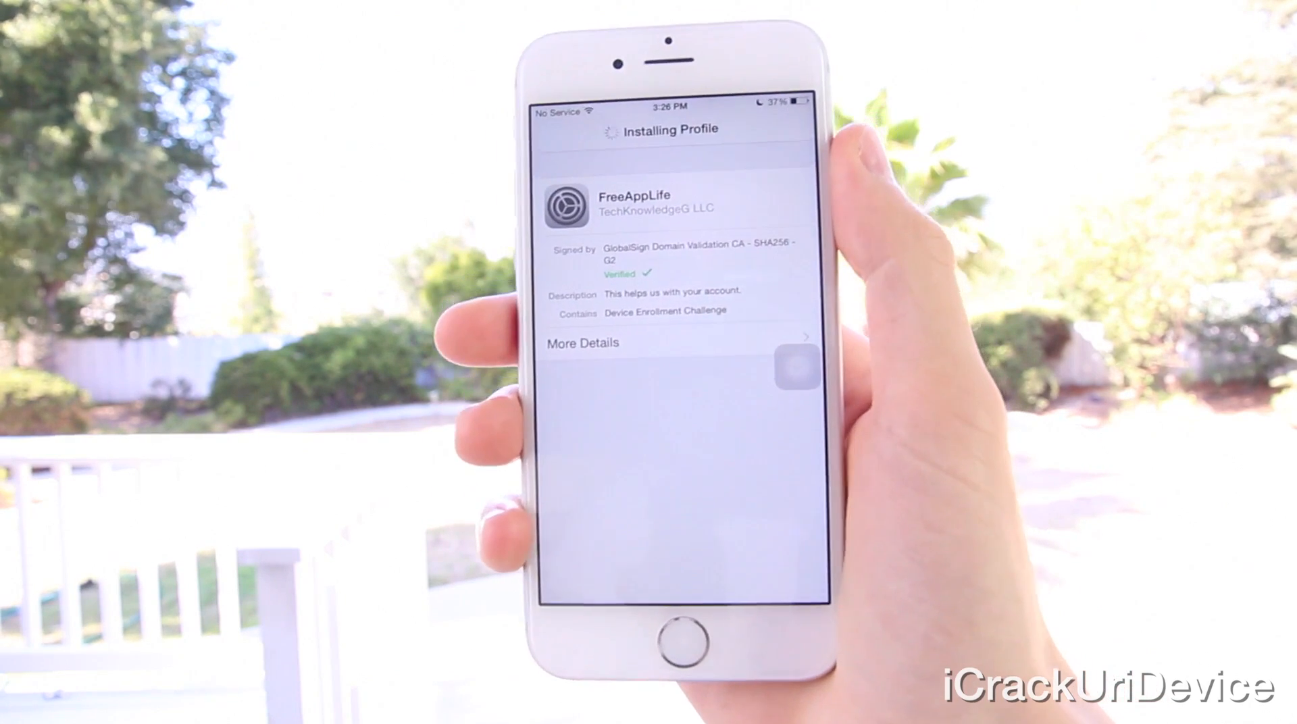